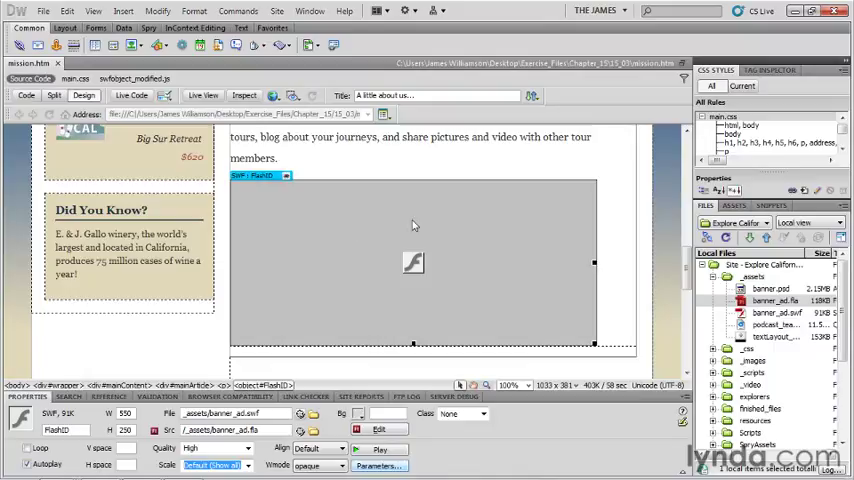
mouse_move(420, 249)
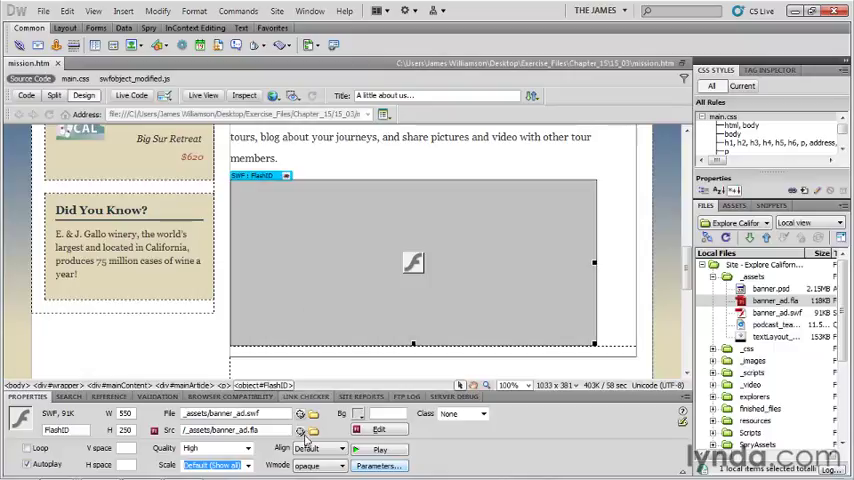
mouse_move(301, 430)
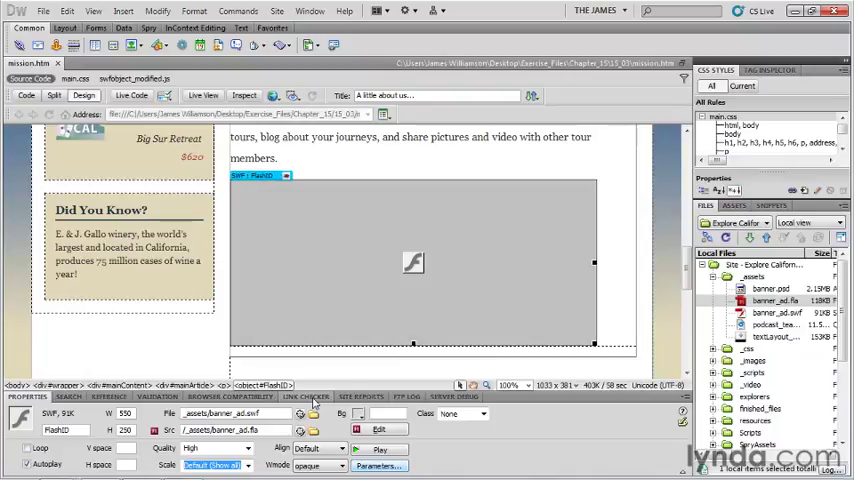
mouse_move(585, 317)
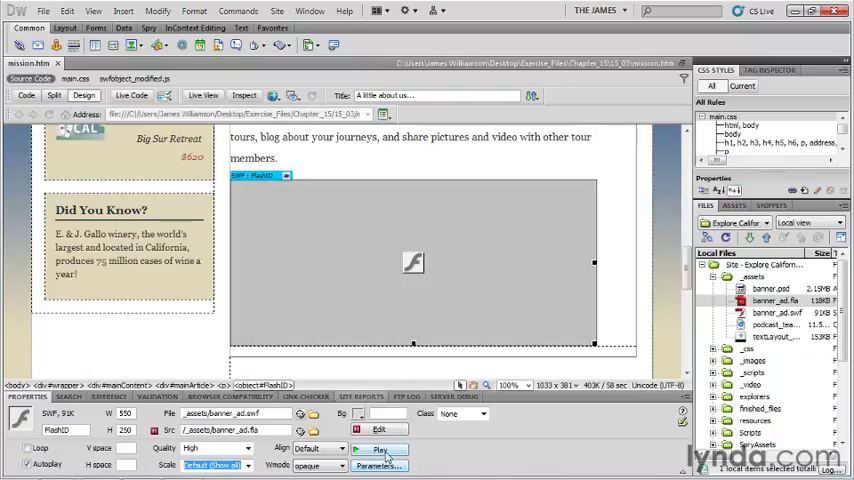
Preview and stop the banner, then open banner_ad.fla in Flash for editing
left_click(380, 449)
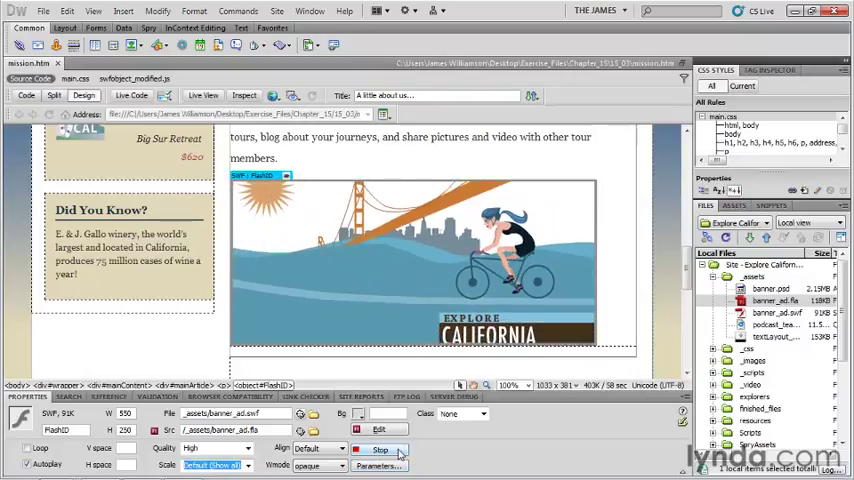
left_click(379, 449)
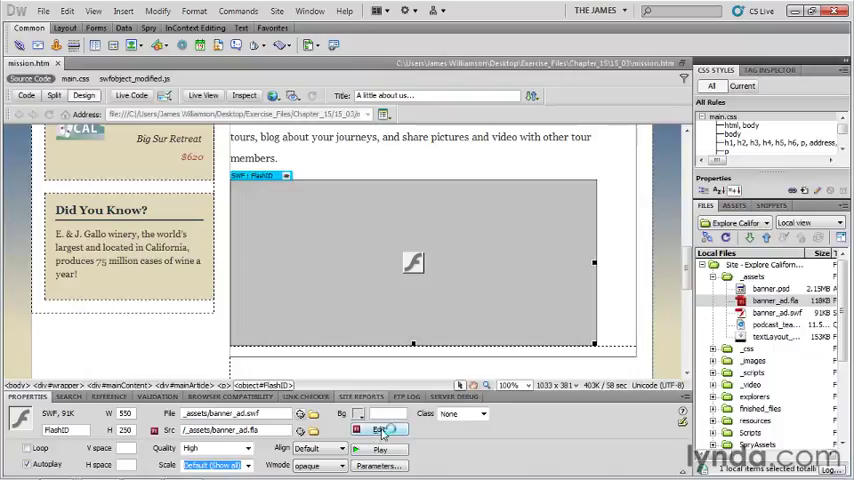
left_click(381, 429)
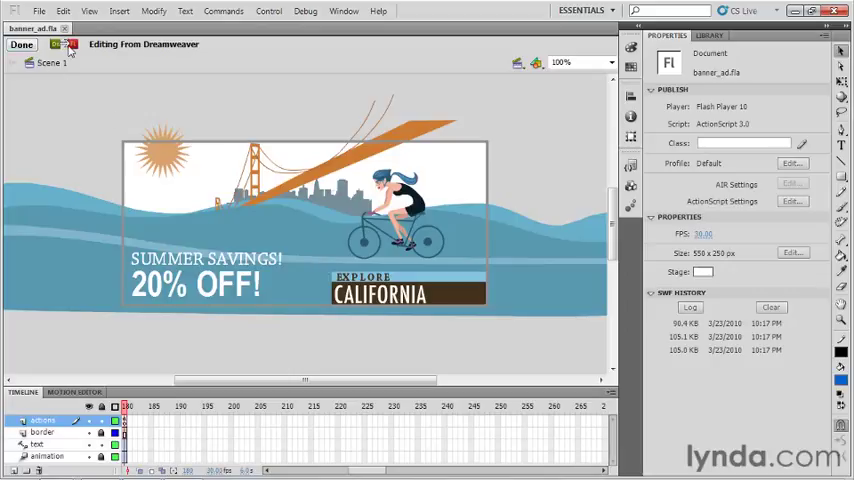
mouse_move(202, 54)
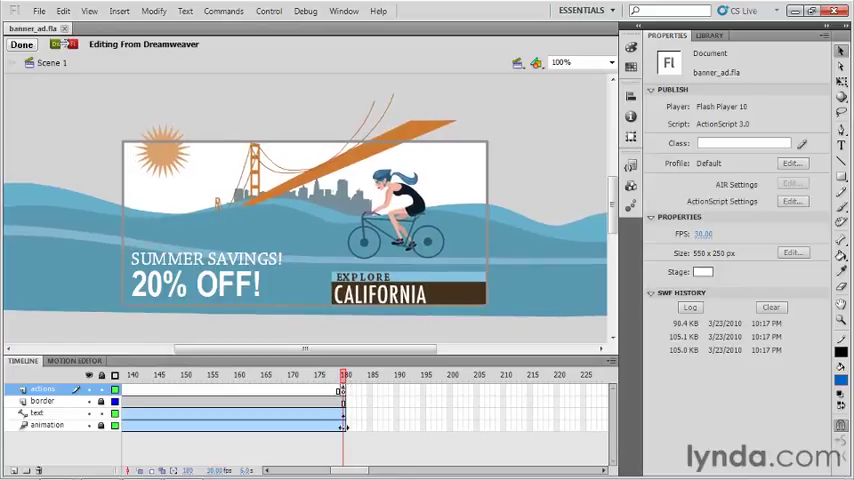
mouse_move(346, 397)
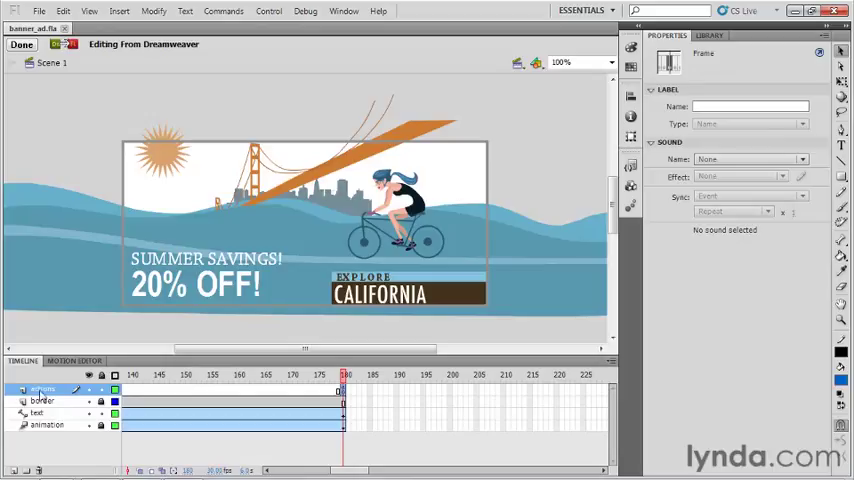
mouse_move(310, 398)
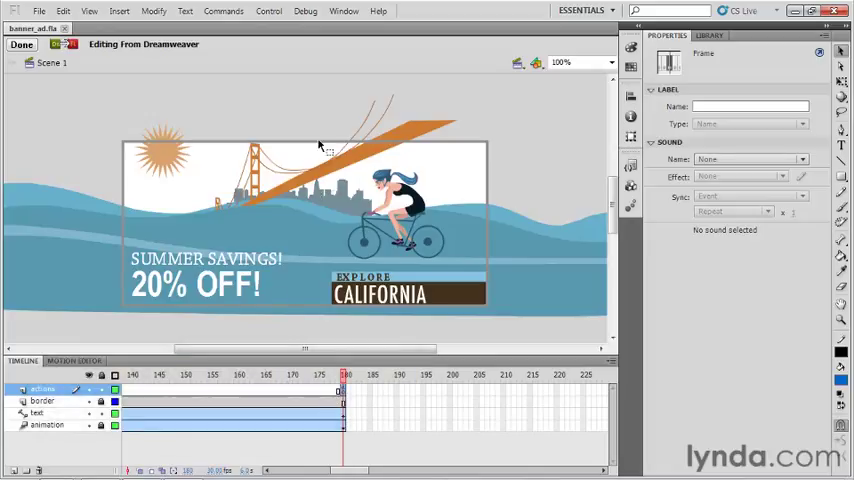
Type stop(); on line 1 of frame 180's script in the Actions panel
left_click(343, 11)
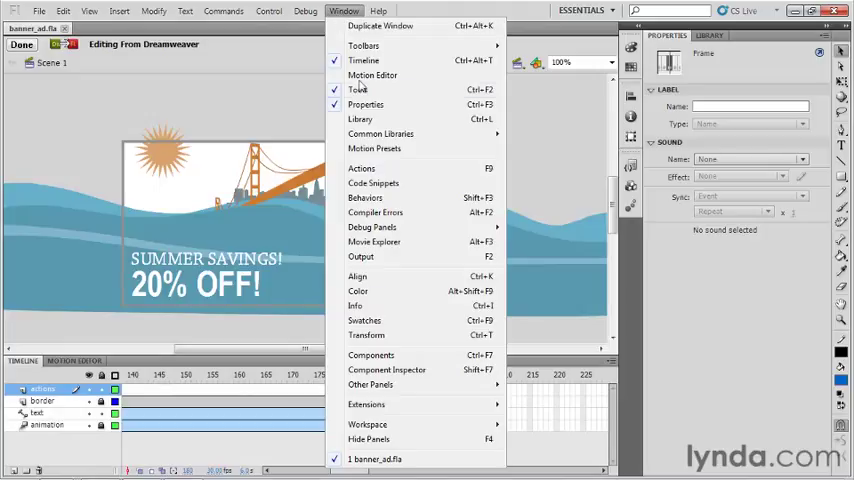
left_click(361, 167)
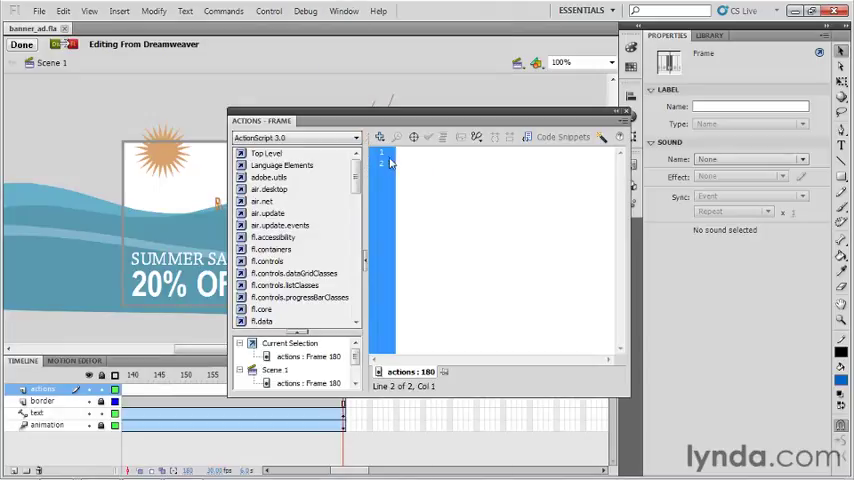
left_click(399, 152)
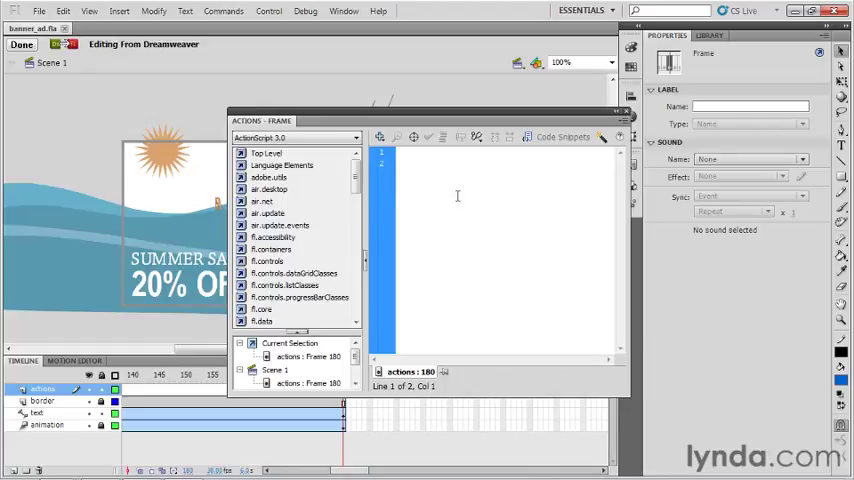
type("stop")
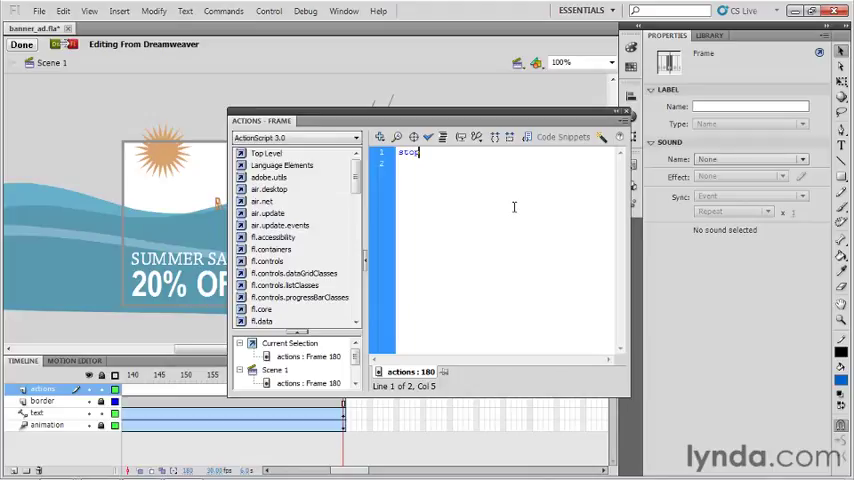
type("()")
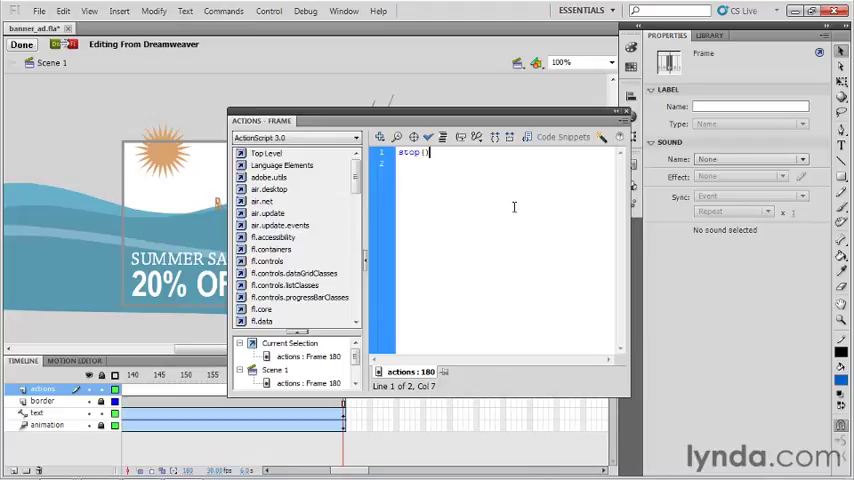
type(";")
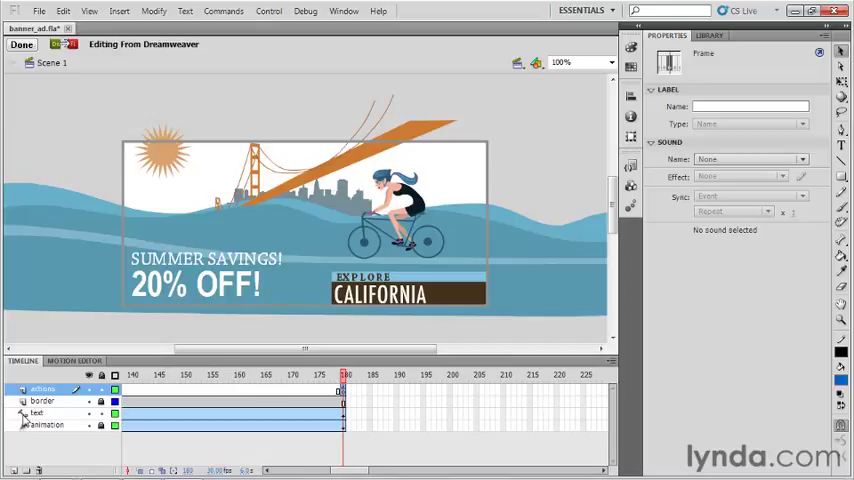
mouse_move(35, 413)
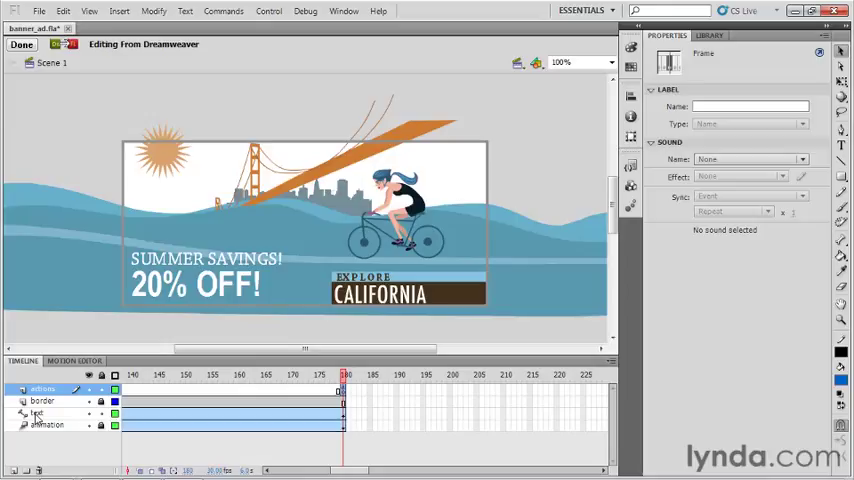
Bring up the text layer's context menu to change its Guide setting
right_click(40, 413)
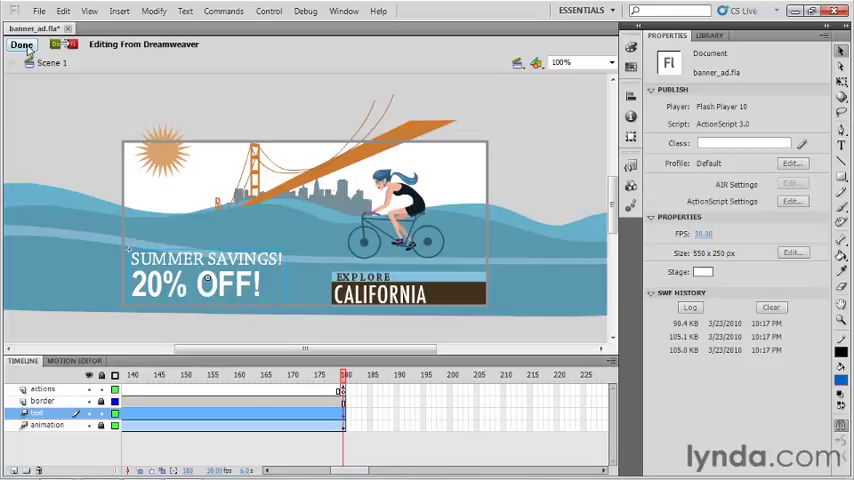
Finish editing in Flash and play the updated banner on the mission page
left_click(21, 45)
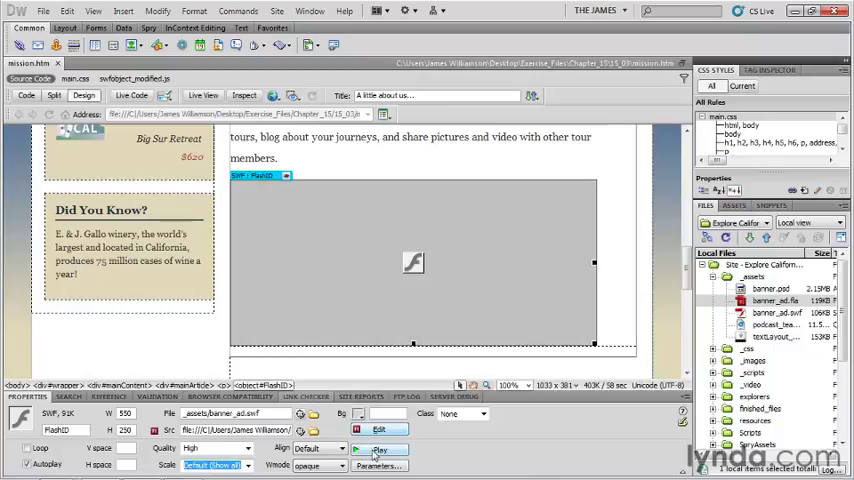
left_click(380, 449)
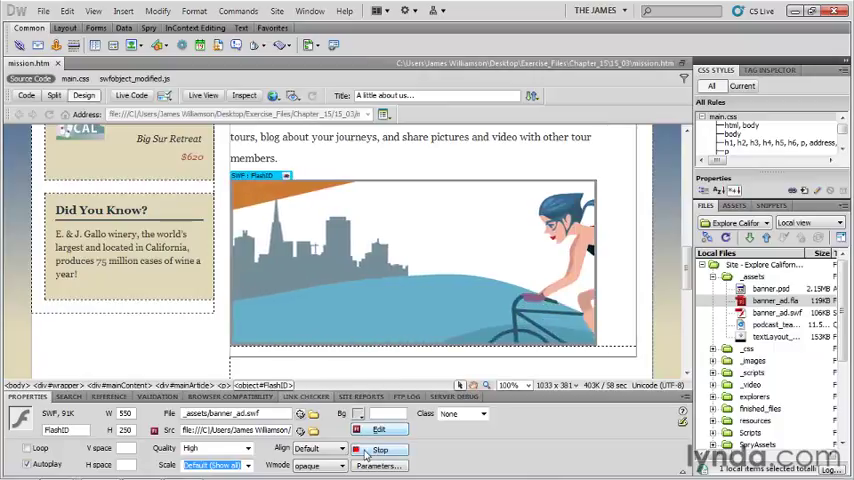